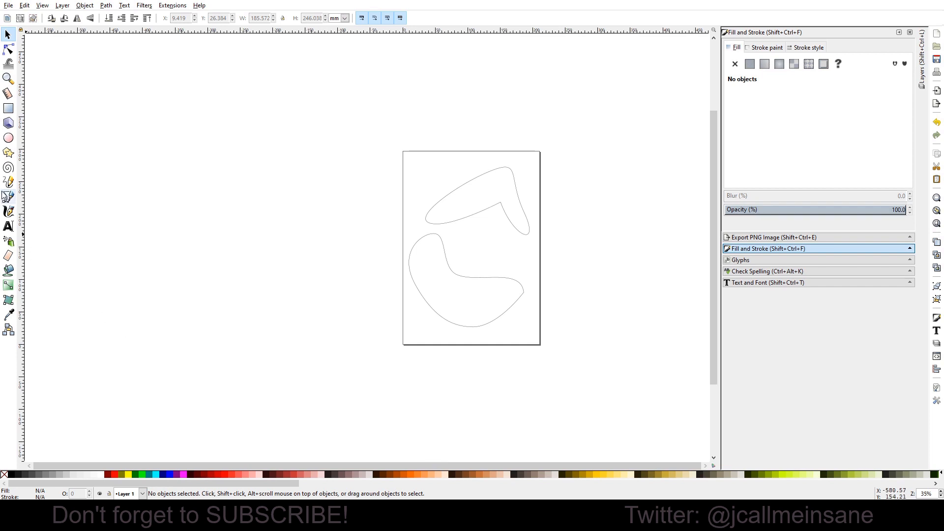
pyautogui.moveTo(581, 368)
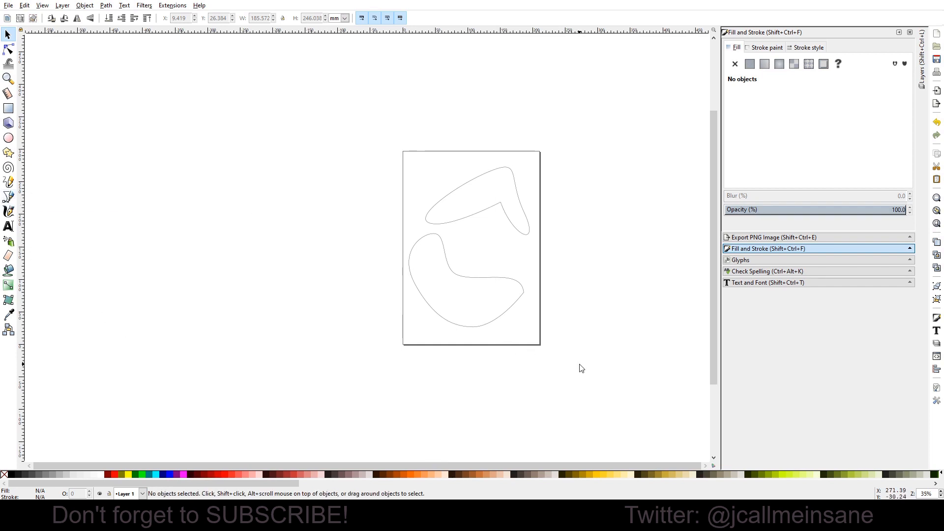
pyautogui.moveTo(581, 365)
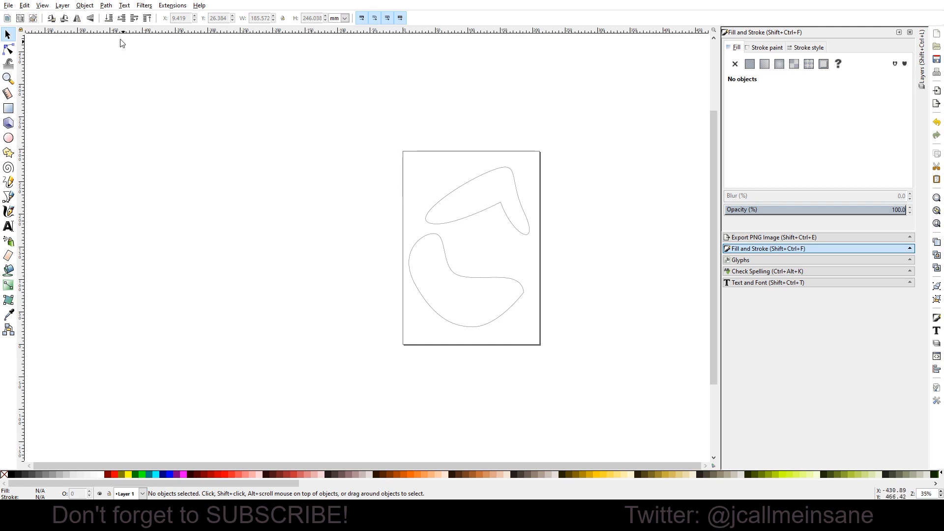
# Step: Open Inkscape's Save As dialog for the two-blob drawing
pyautogui.click(9, 5)
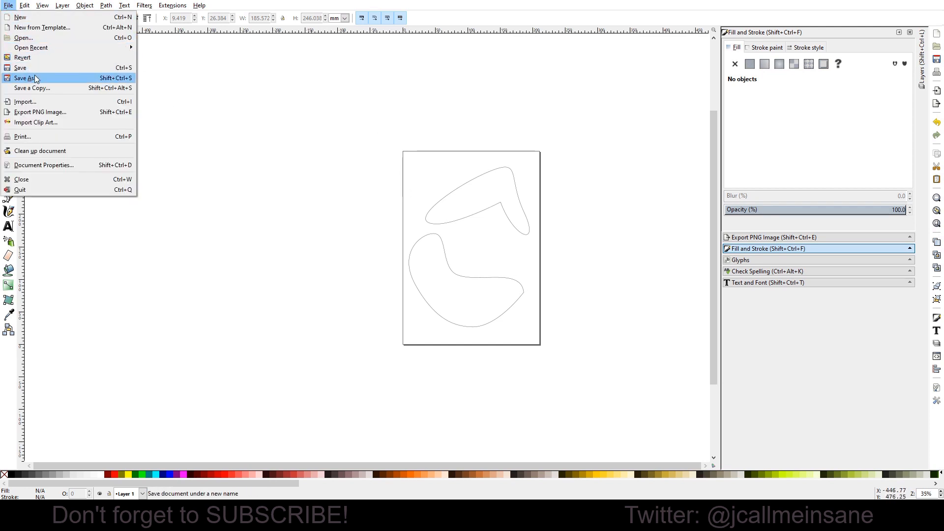
pyautogui.click(25, 77)
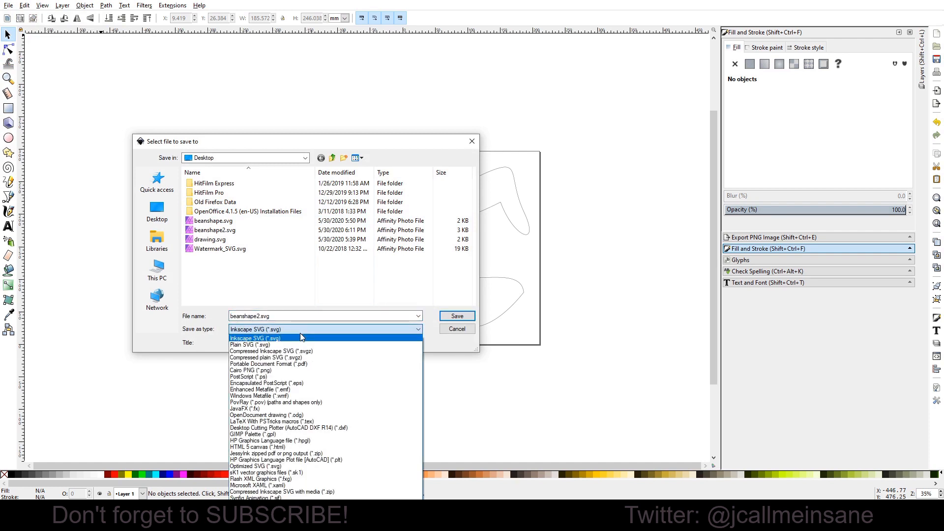
pyautogui.moveTo(288, 345)
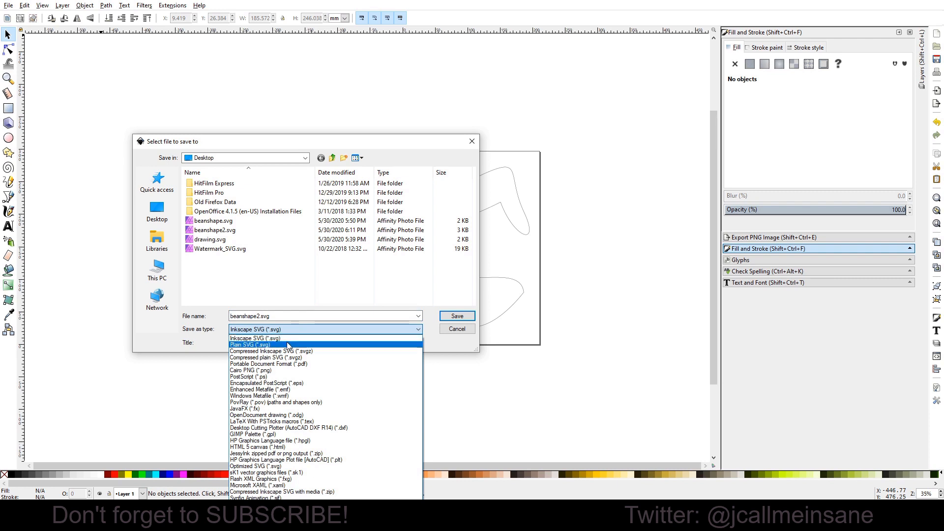
pyautogui.moveTo(252, 338)
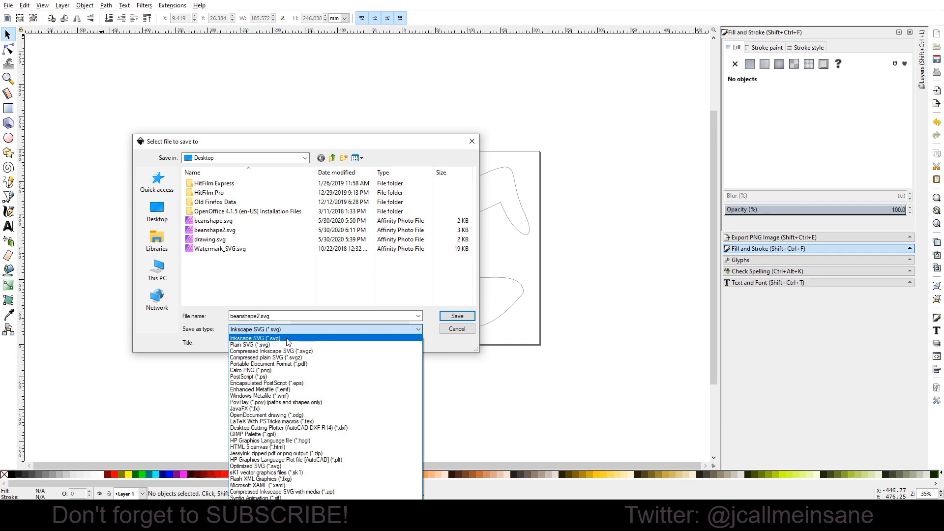
pyautogui.moveTo(293, 342)
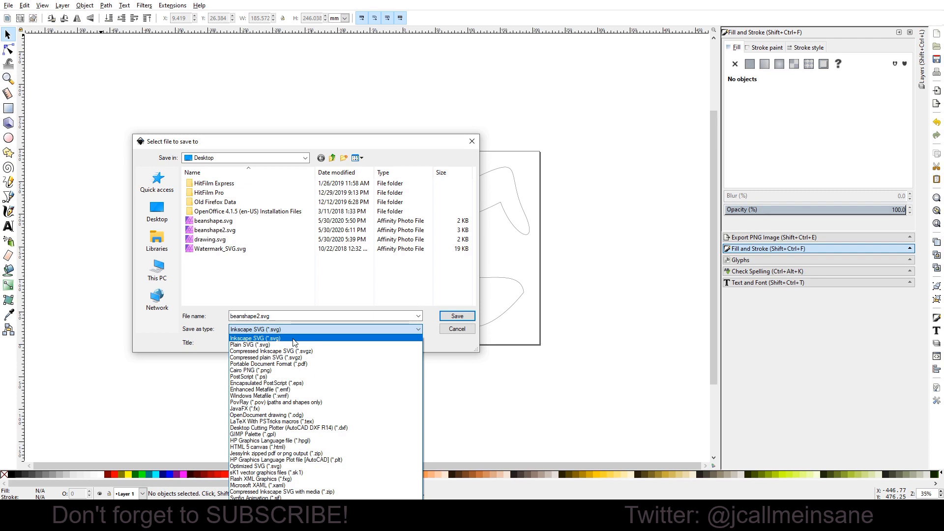
pyautogui.moveTo(253, 345)
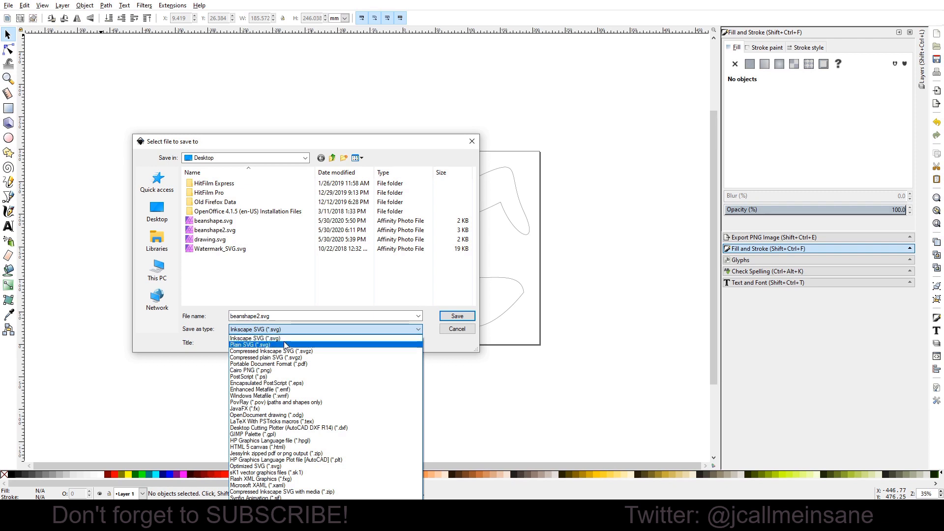
# Step: Save the drawing to the Desktop as beanshape2.svg using the Plain SVG (*.svg) type
pyautogui.click(254, 345)
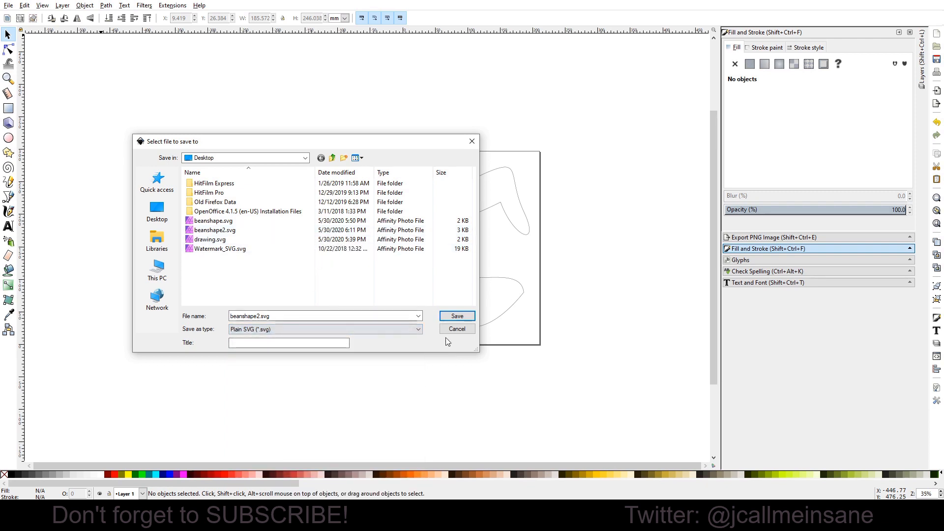
pyautogui.click(456, 316)
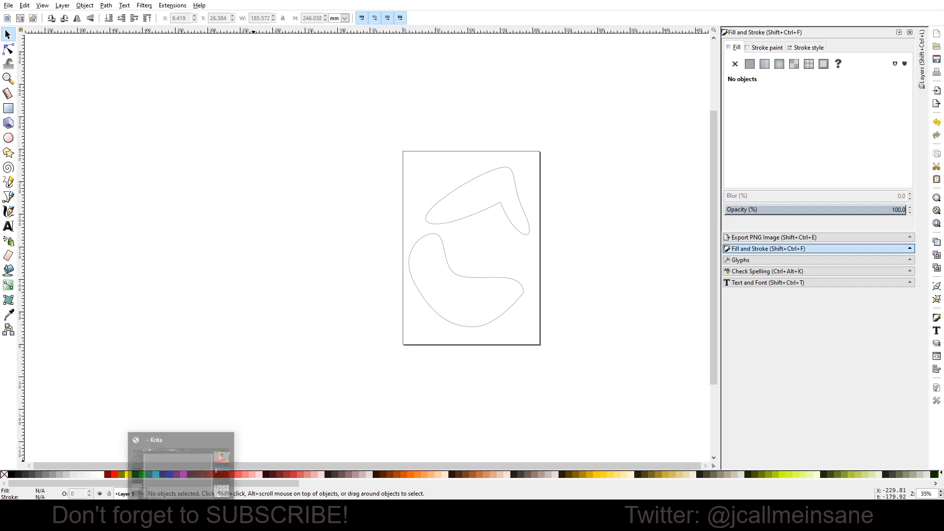
# Step: Bring Krita's blank two-layer document to the front from the taskbar
pyautogui.click(181, 455)
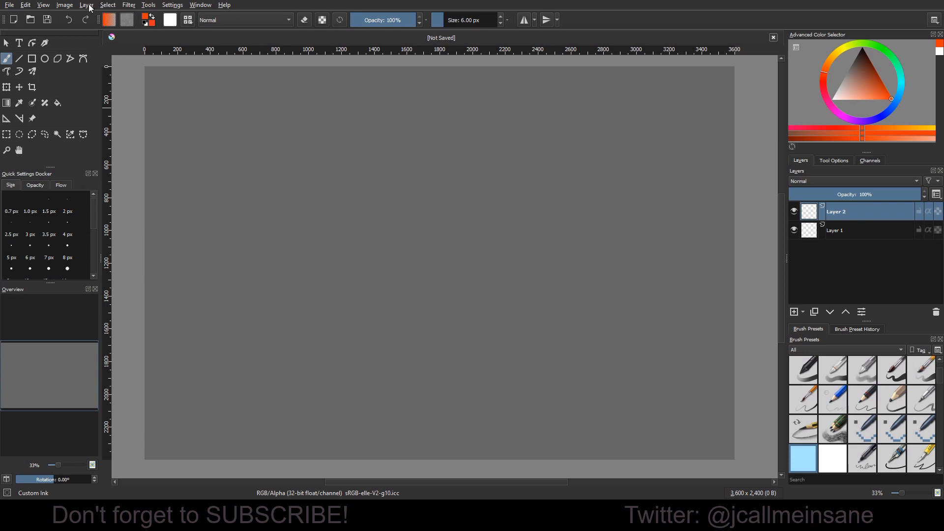
# Step: Open Krita's Import Layer dialog from the Layer > Import/Export menu
pyautogui.click(86, 4)
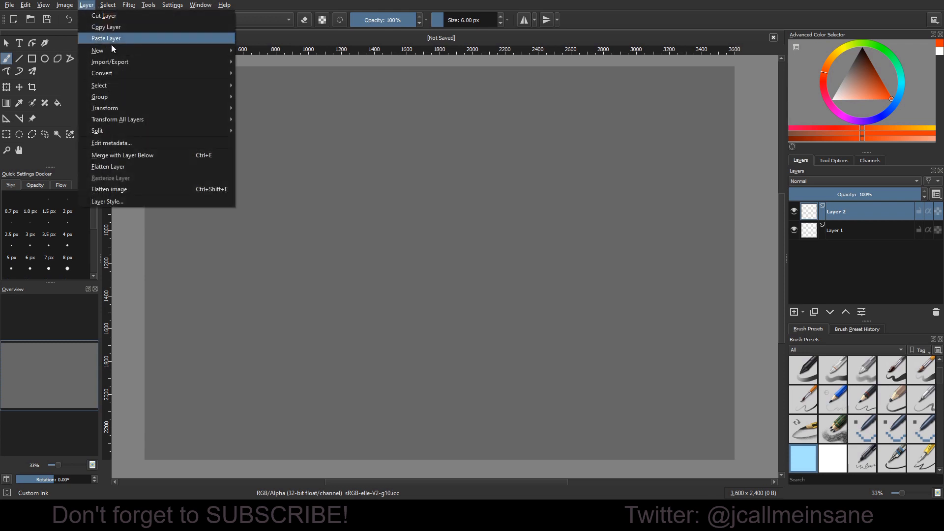
pyautogui.click(109, 61)
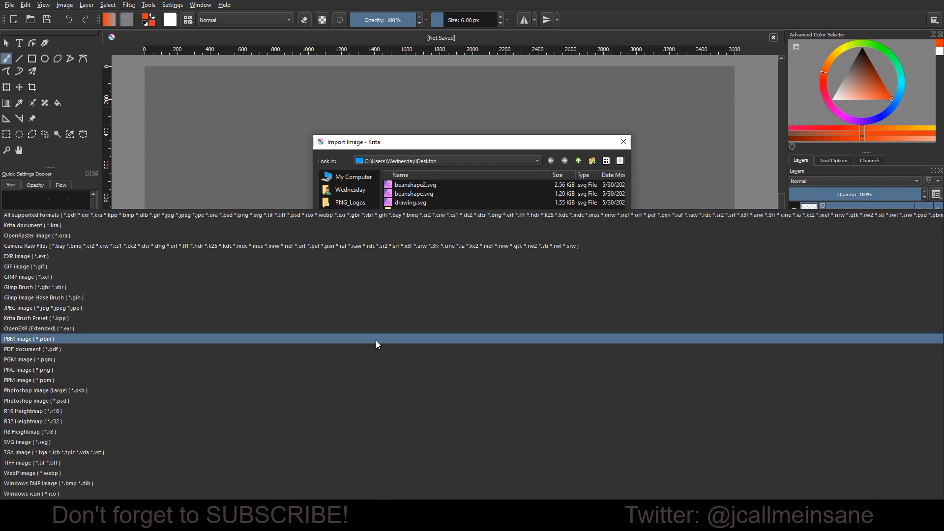
# Step: Select beanshape.svg on the Desktop, keeping 'All supported formats' as the file type
pyautogui.click(290, 215)
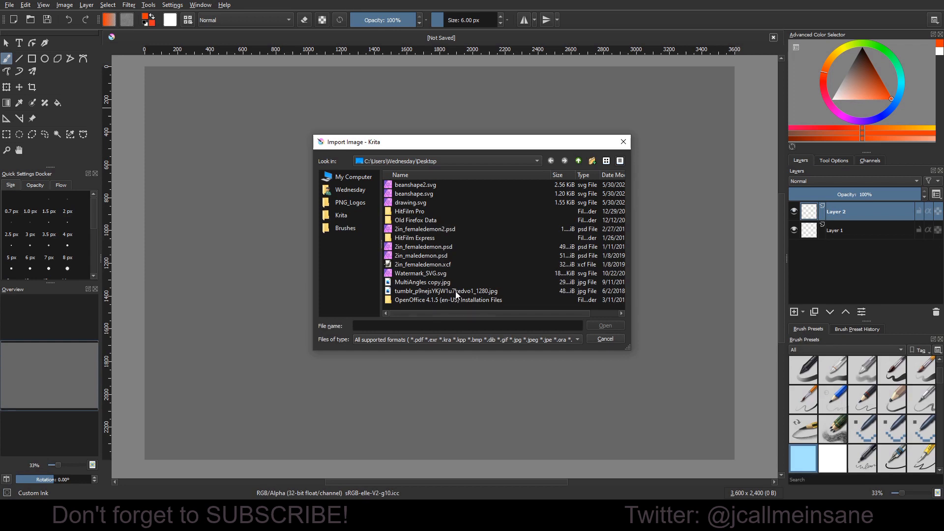
pyautogui.moveTo(452, 346)
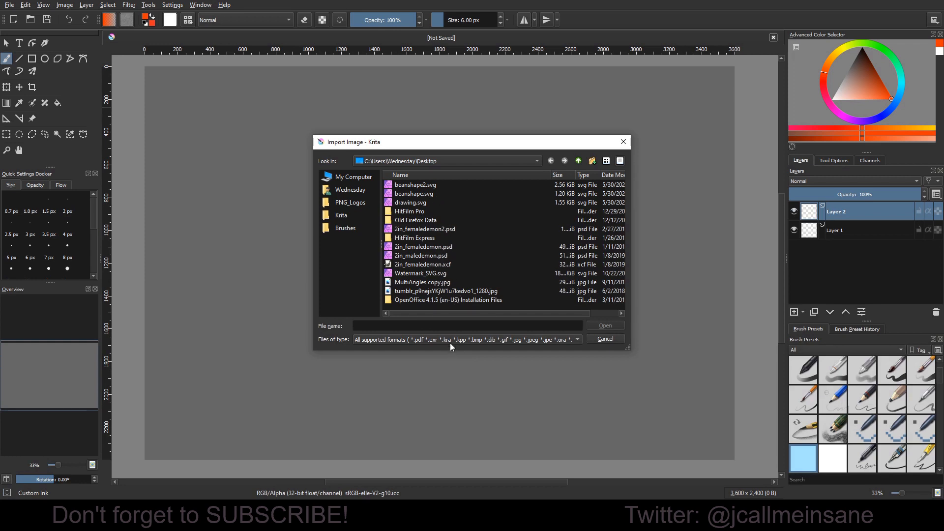
pyautogui.click(464, 339)
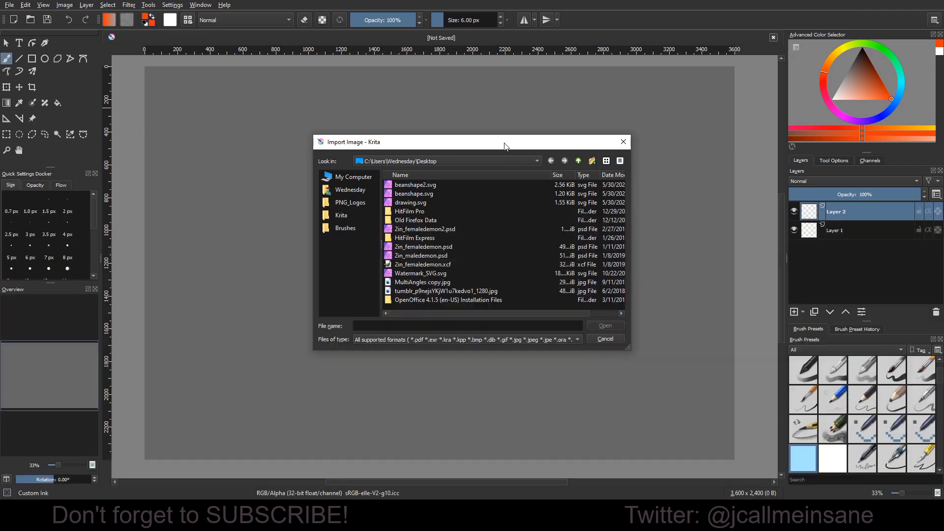
pyautogui.click(413, 193)
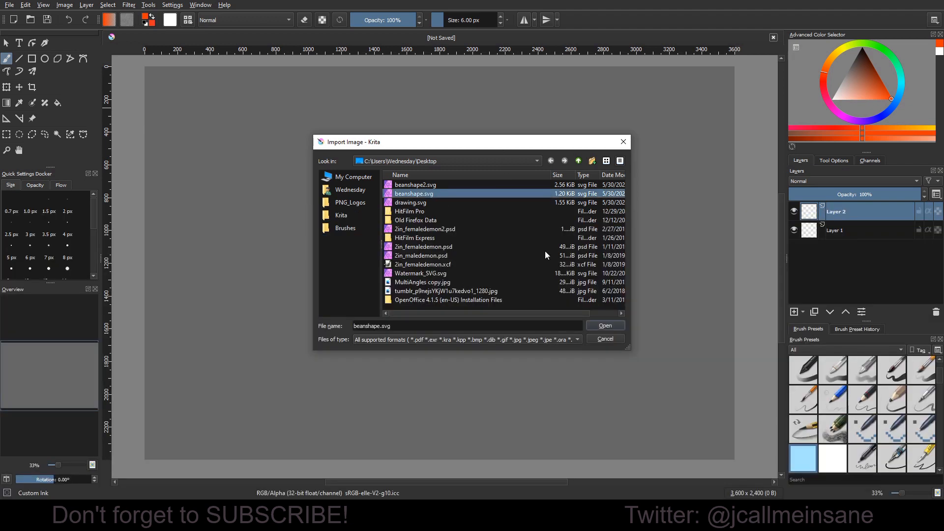
# Step: Import beanshape.svg at 300 PPI, creating Layer 3
pyautogui.click(604, 326)
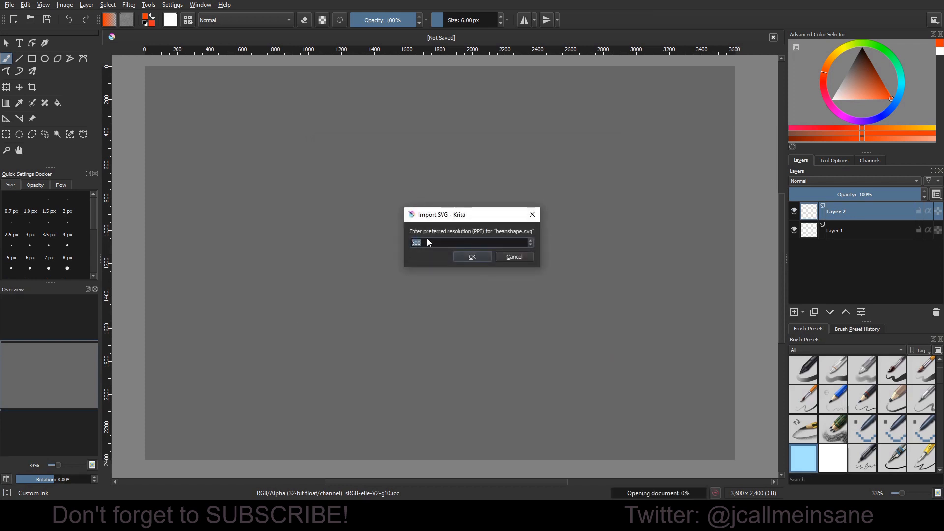
pyautogui.write('300')
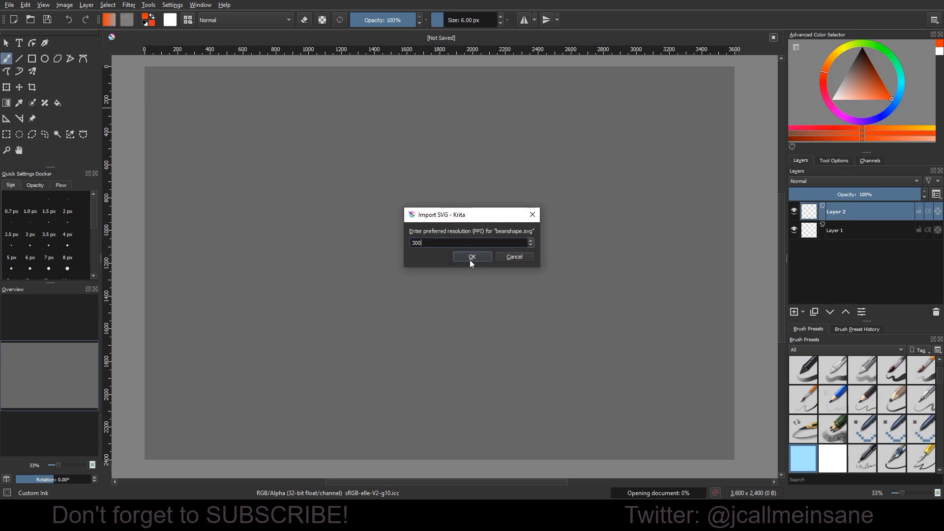
pyautogui.click(472, 257)
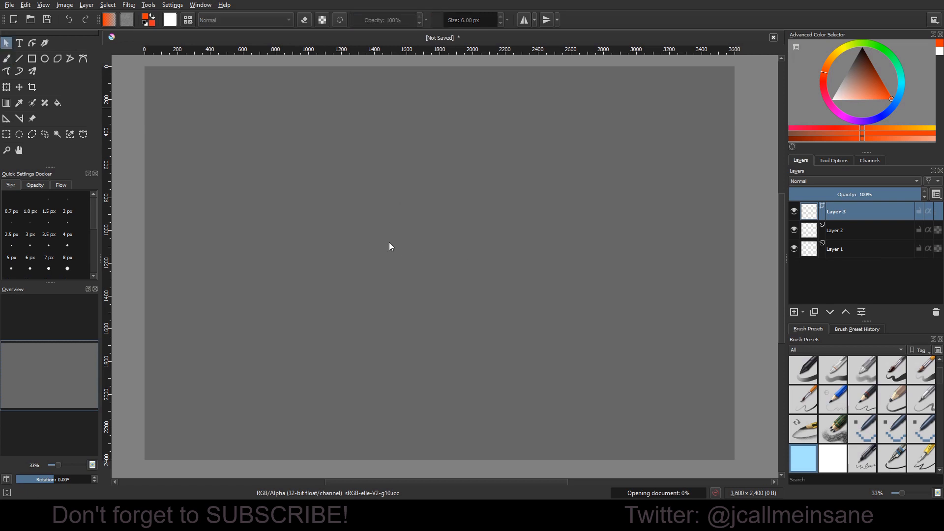
pyautogui.moveTo(372, 235)
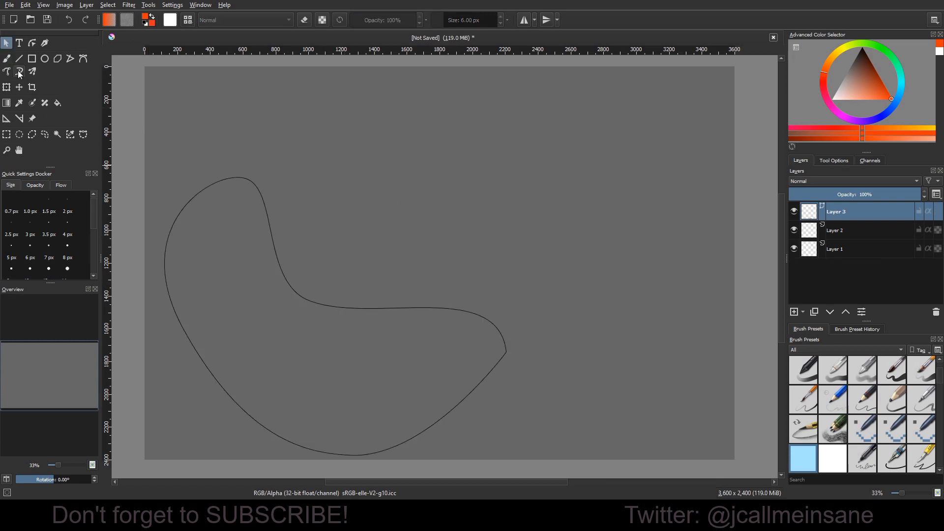
# Step: Drag the imported bean outline from lower left toward the canvas centre with the Transform tool
pyautogui.click(7, 86)
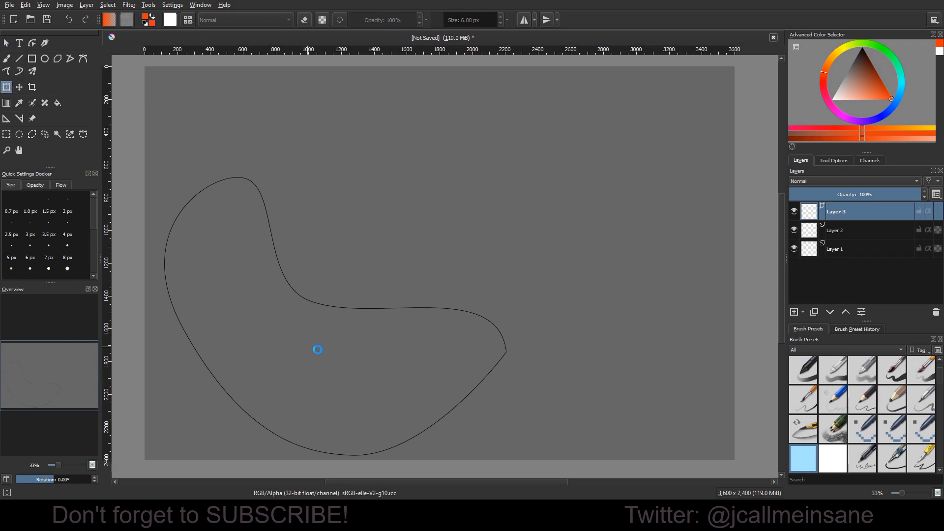
pyautogui.moveTo(317, 349); pyautogui.dragTo(418, 340)
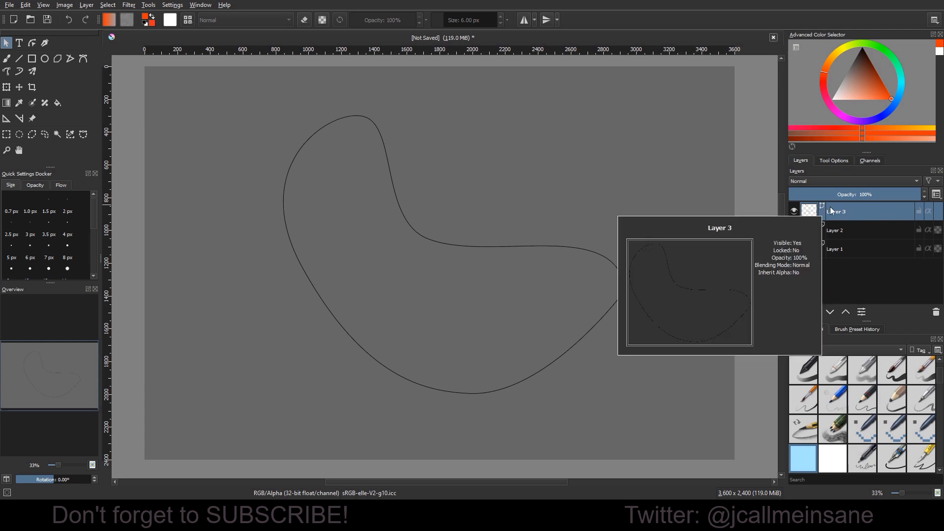
pyautogui.moveTo(583, 227)
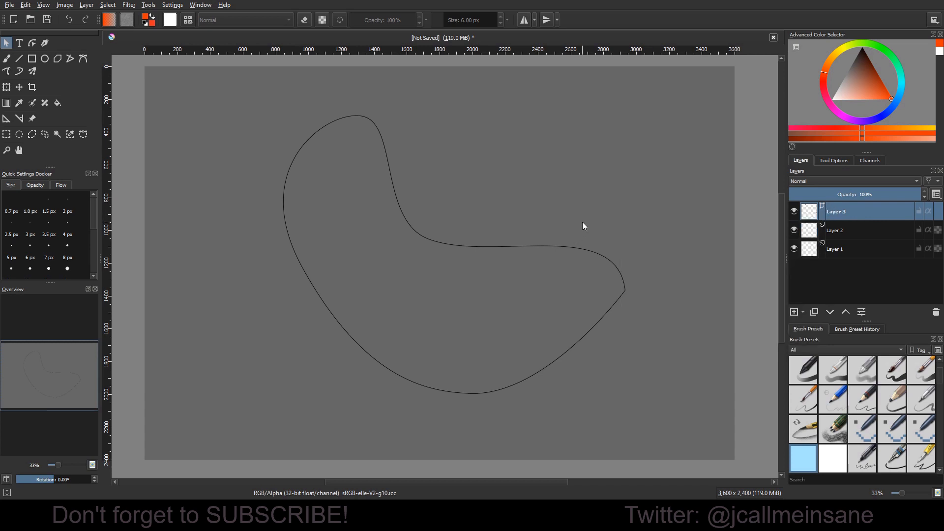
pyautogui.moveTo(558, 220)
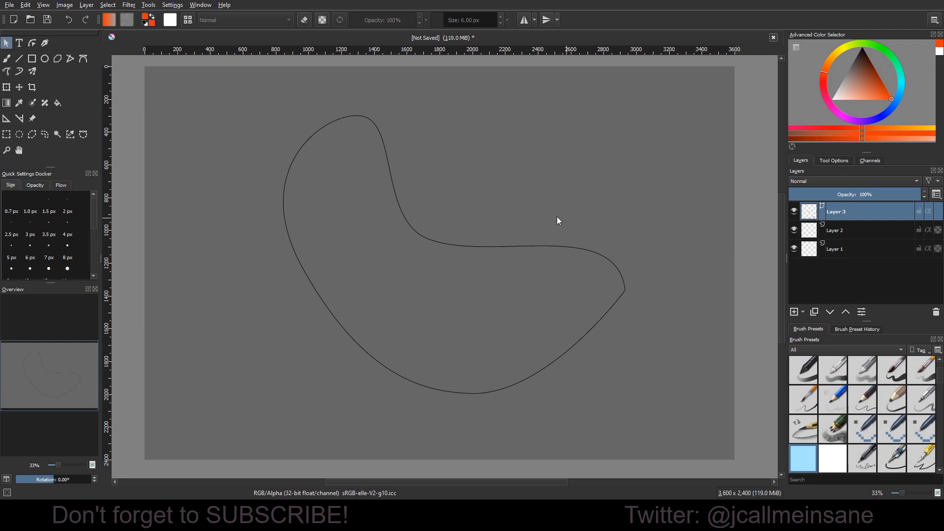
pyautogui.moveTo(420, 239)
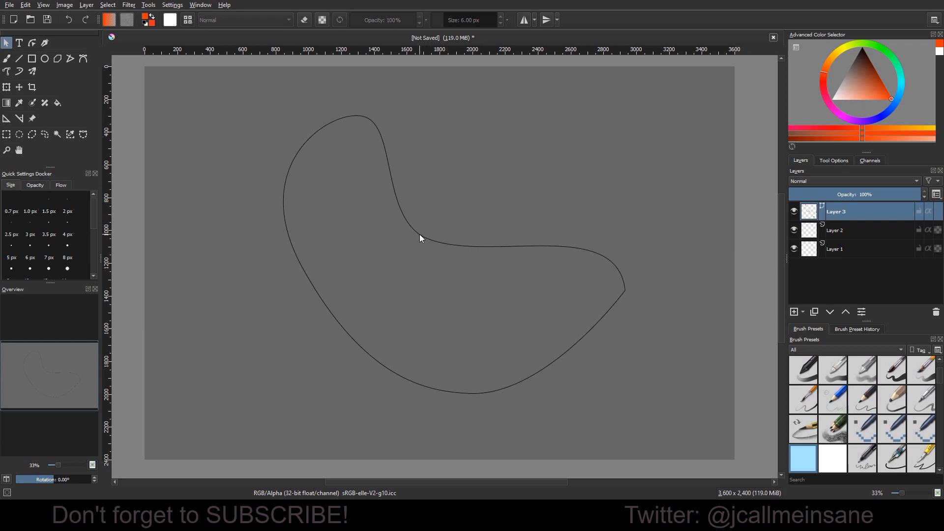
pyautogui.rightClick(420, 238)
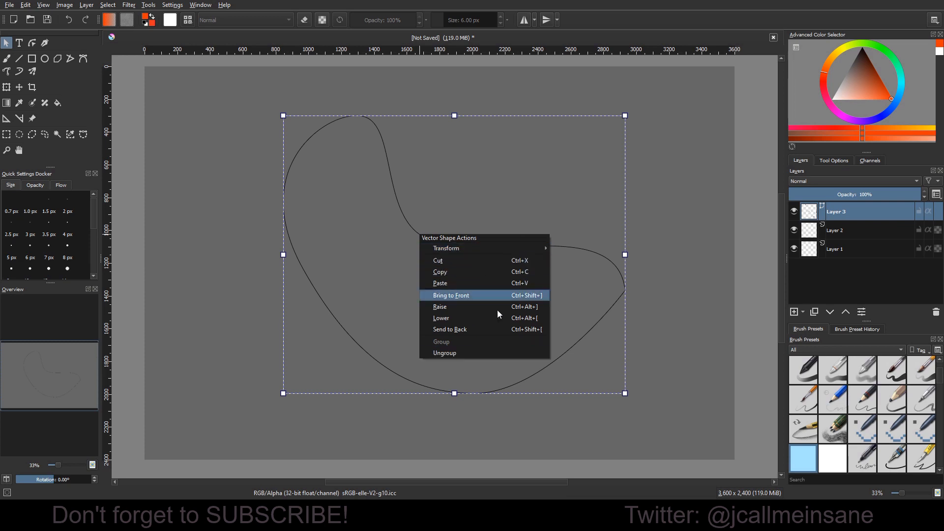
pyautogui.moveTo(509, 298)
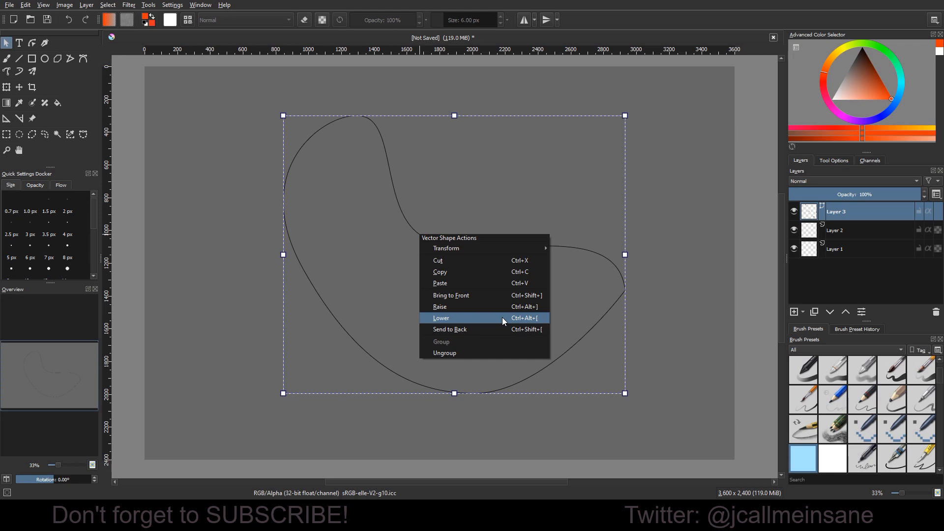
pyautogui.moveTo(476, 404)
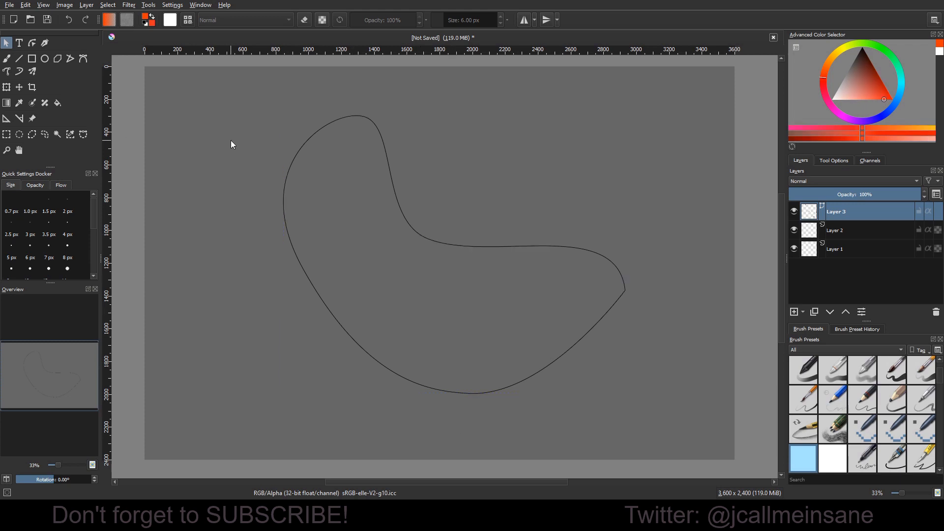
pyautogui.moveTo(211, 141)
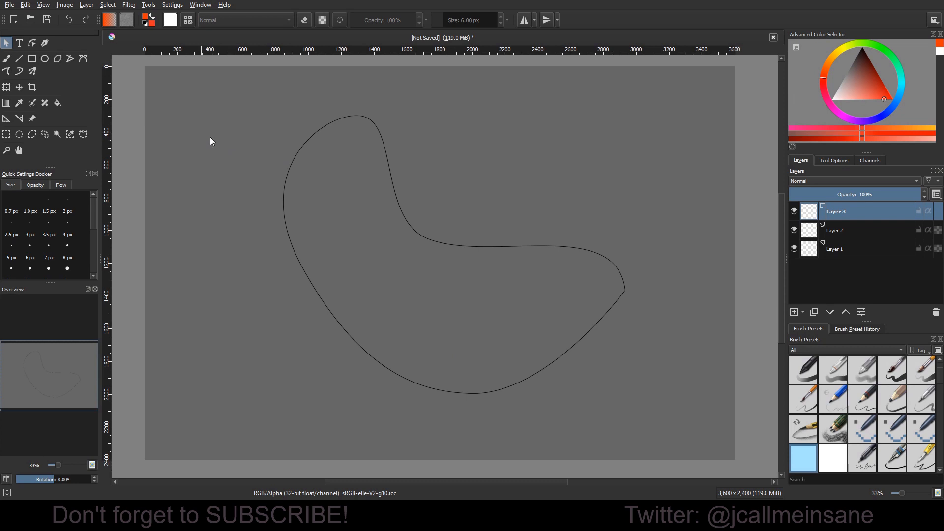
pyautogui.moveTo(410, 226)
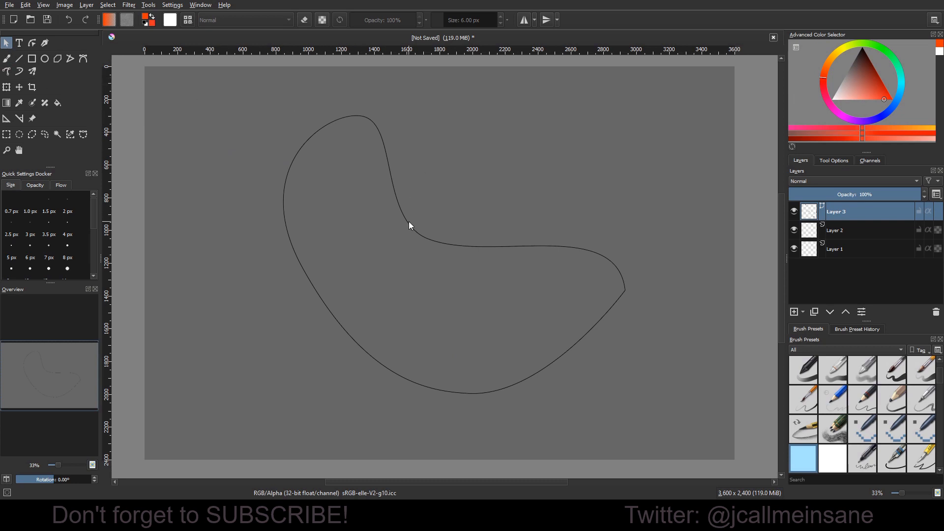
# Step: With Edit Shapes, pull the top node down and adjust the inner dip's curve handles
pyautogui.click(31, 43)
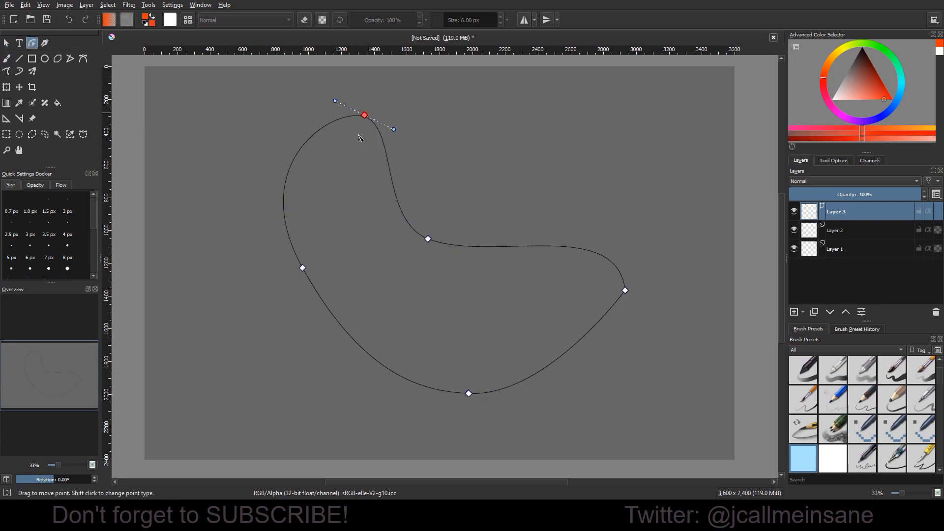
pyautogui.moveTo(356, 149)
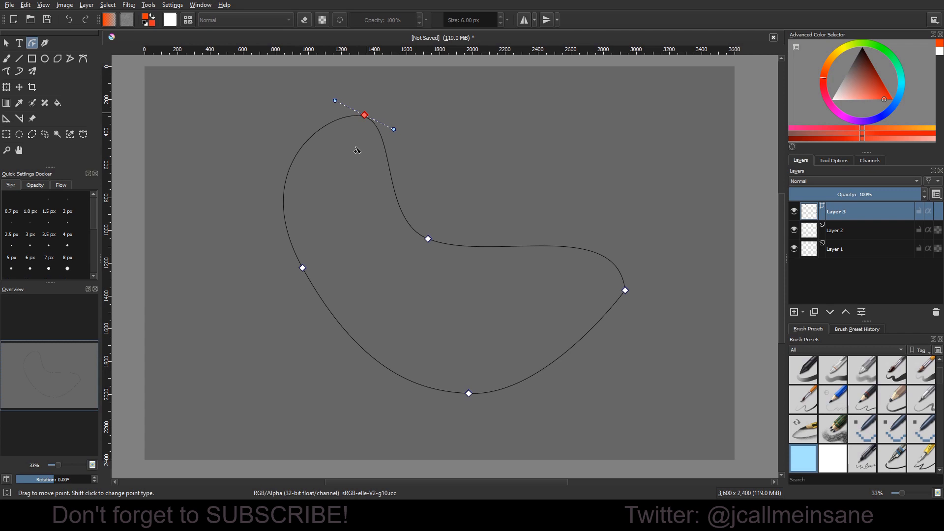
pyautogui.moveTo(364, 115); pyautogui.dragTo(357, 143)
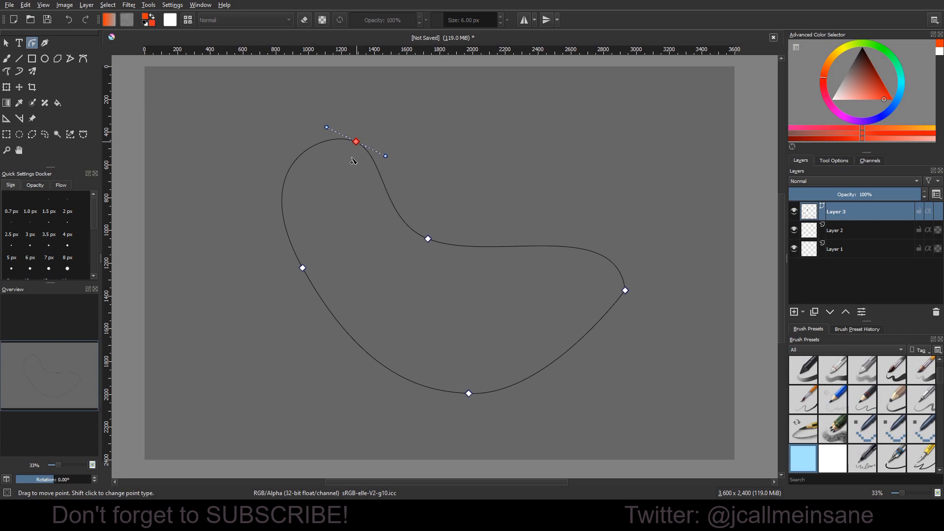
pyautogui.moveTo(443, 262)
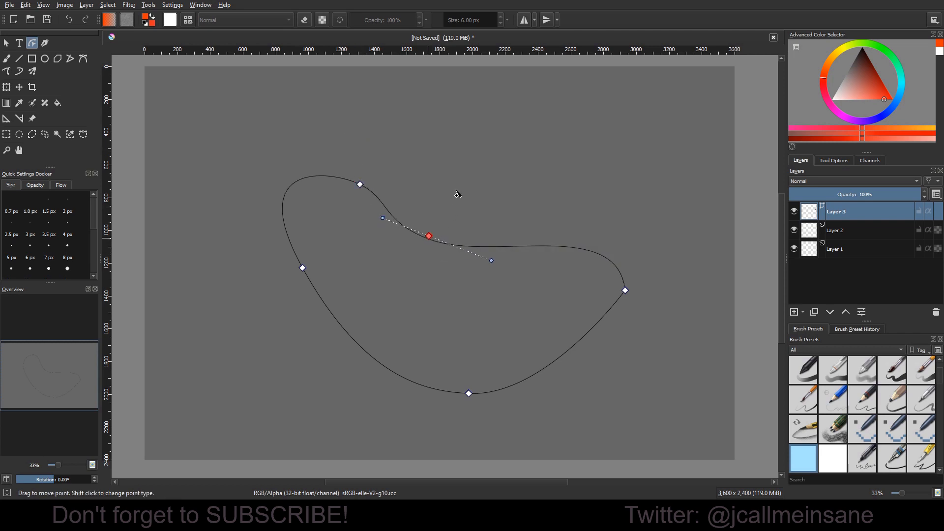
pyautogui.moveTo(475, 352)
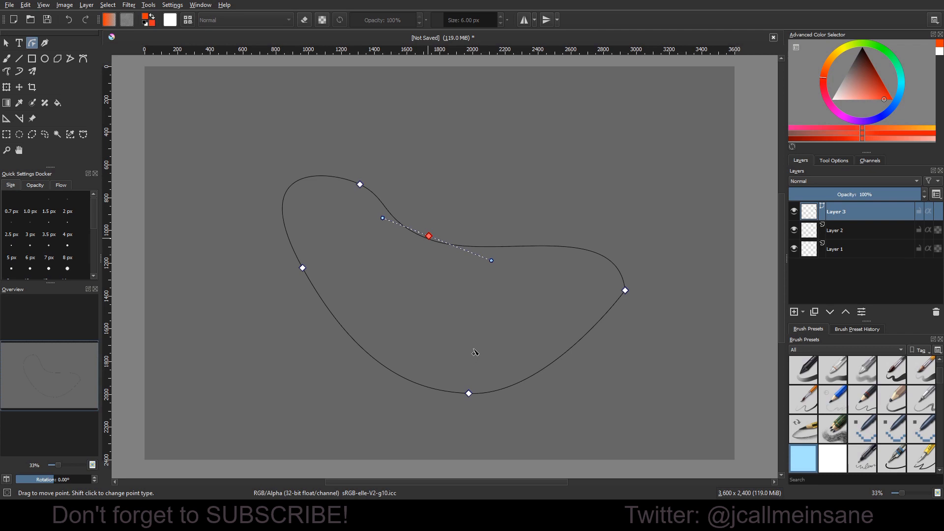
pyautogui.moveTo(492, 260); pyautogui.dragTo(493, 259)
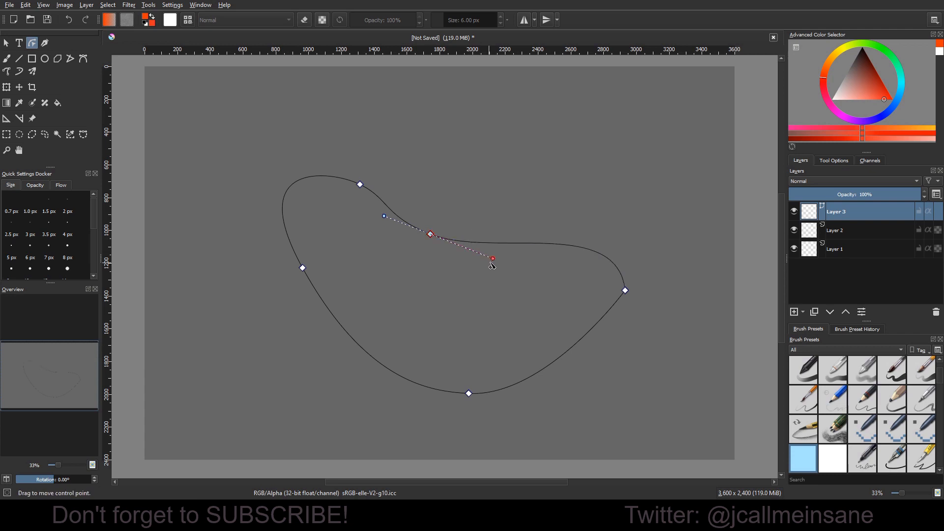
pyautogui.moveTo(494, 264)
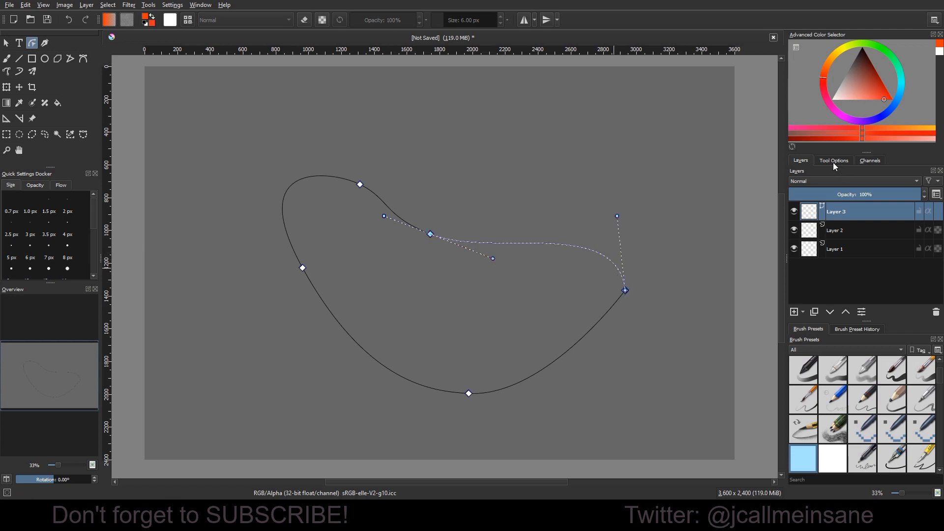
# Step: Straighten the segment from the inner dip to the right point using the path-editing options
pyautogui.click(834, 161)
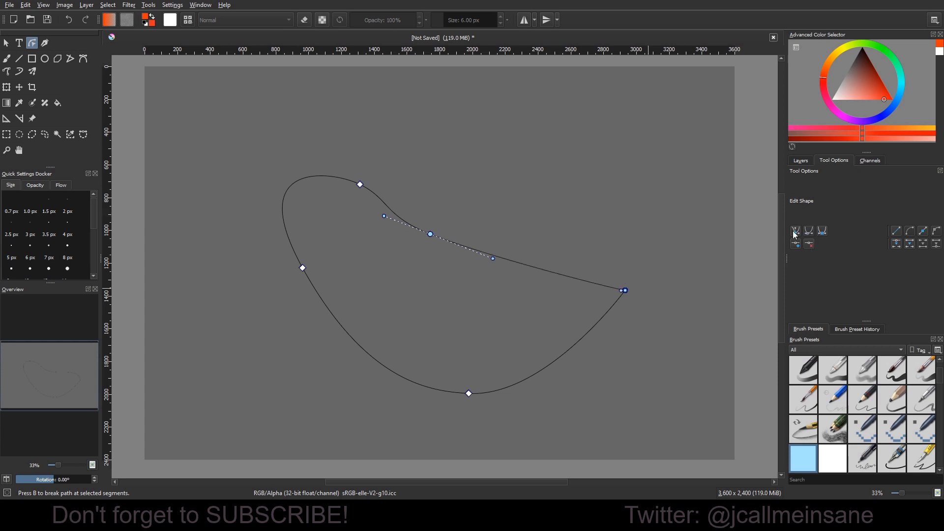
pyautogui.moveTo(794, 235)
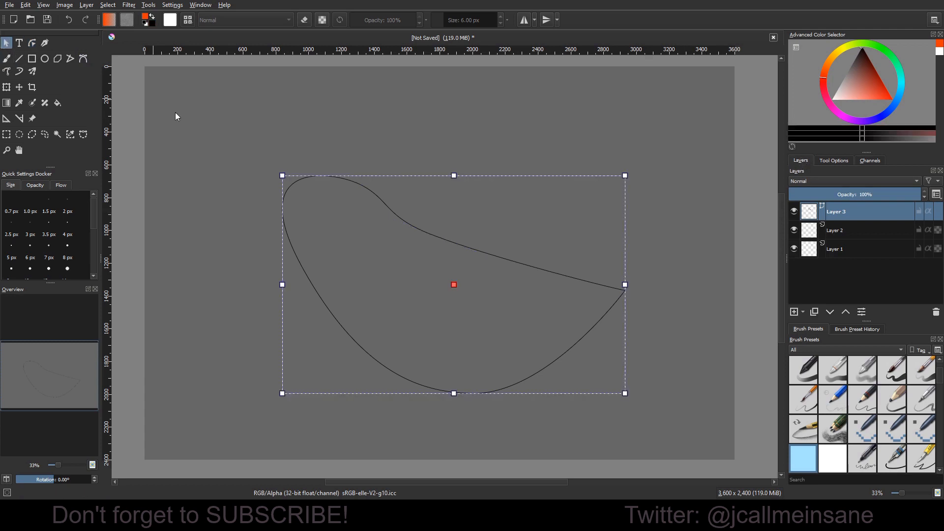
# Step: Give the bean outline a light blue stroke through the Stroke tab's colour swatch
pyautogui.click(834, 160)
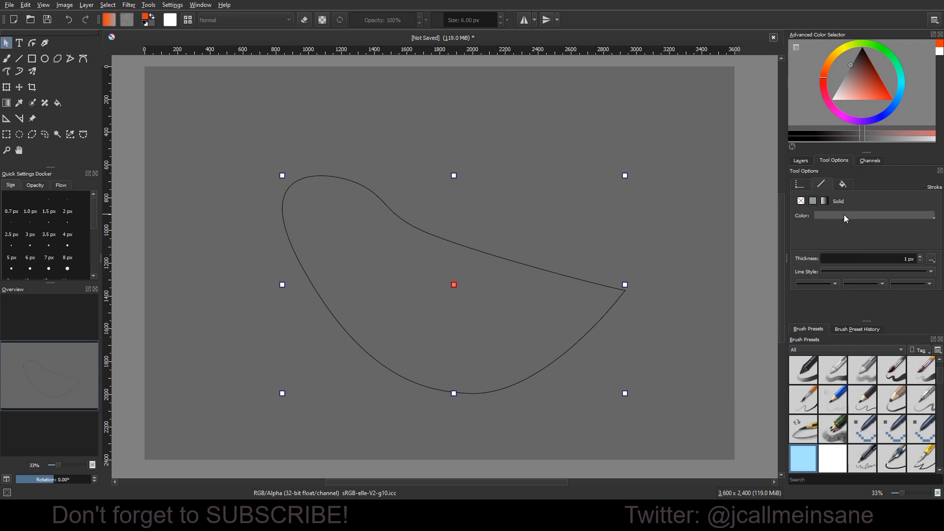
pyautogui.click(874, 215)
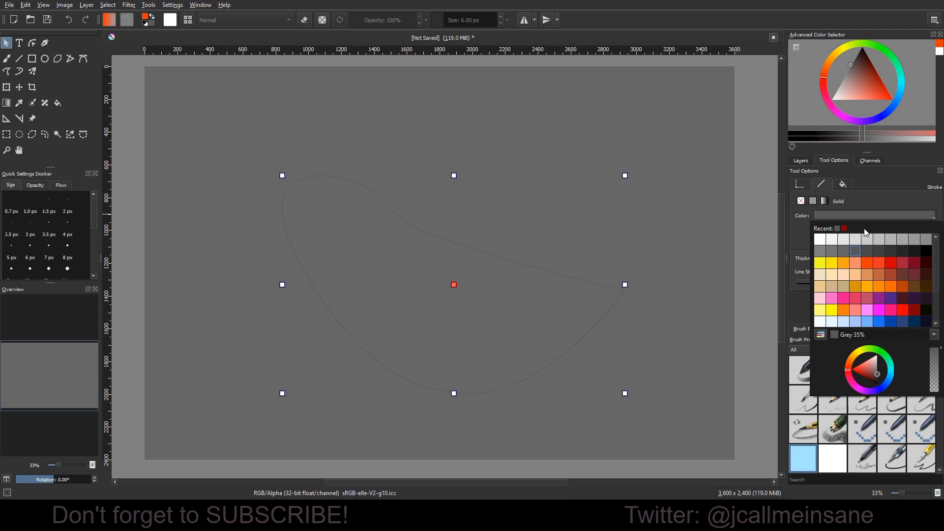
pyautogui.moveTo(867, 255)
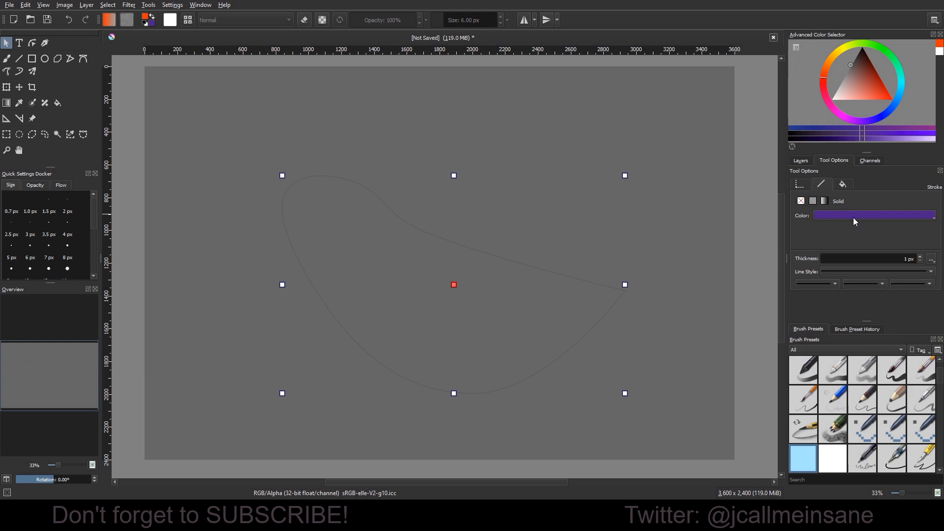
pyautogui.click(875, 216)
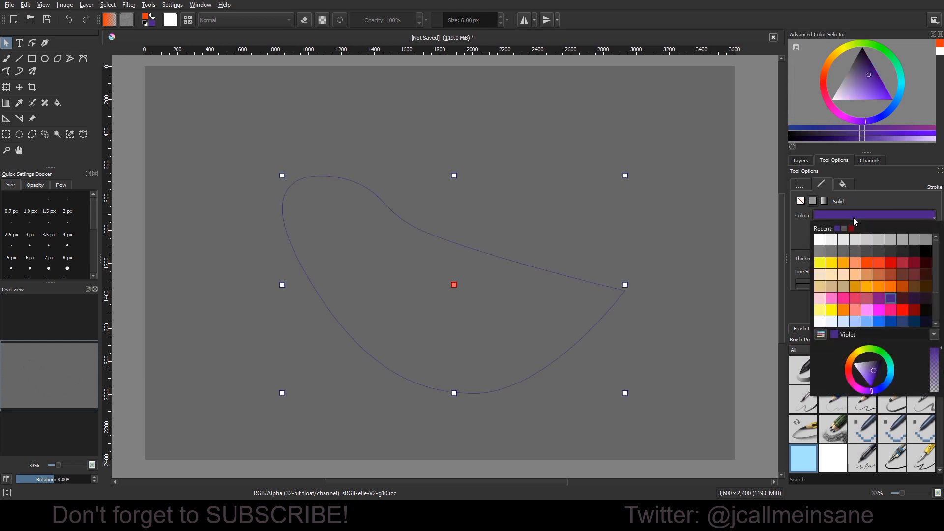
pyautogui.moveTo(860, 325)
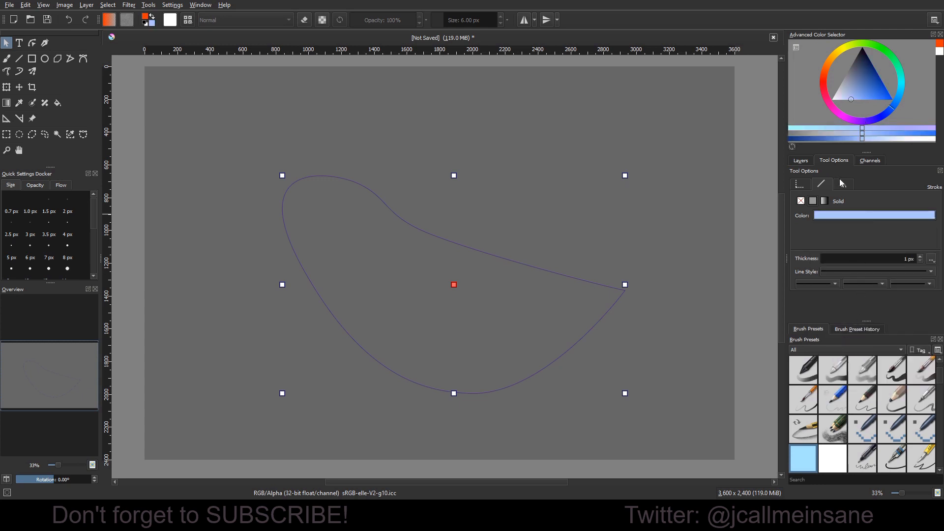
# Step: Give the bean shape a solid white fill, checking the outline settings before returning to Fill
pyautogui.click(842, 184)
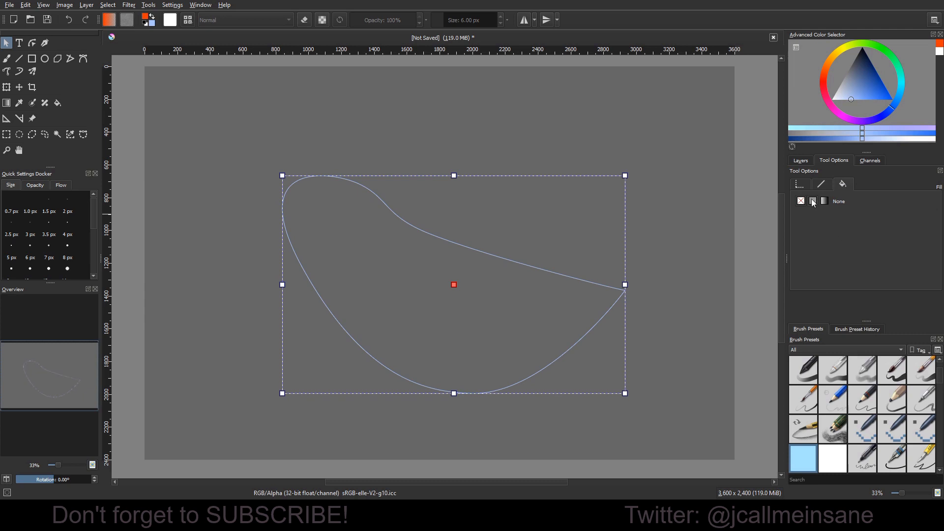
pyautogui.click(813, 201)
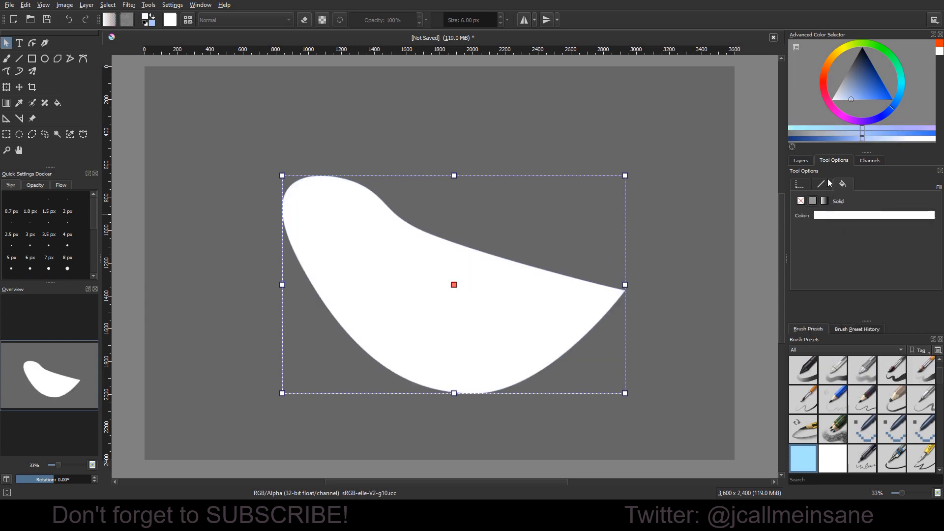
pyautogui.click(821, 185)
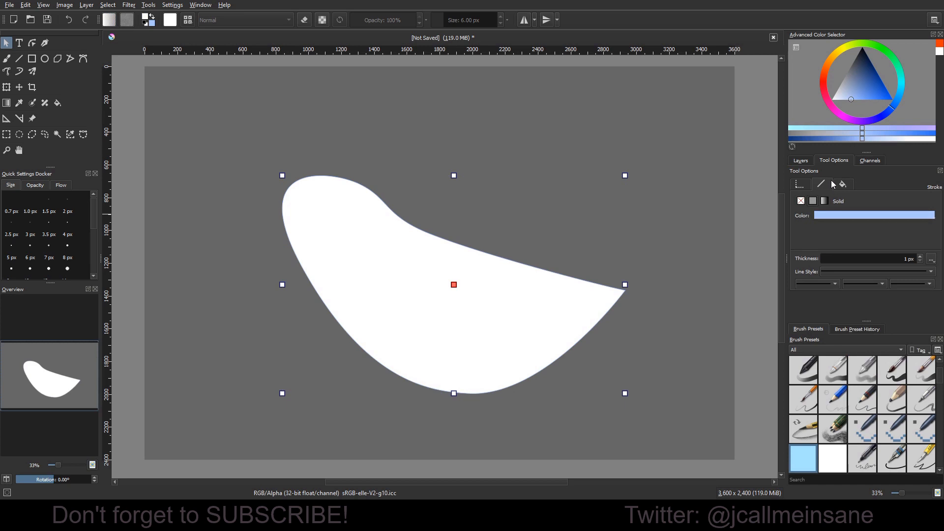
pyautogui.click(843, 185)
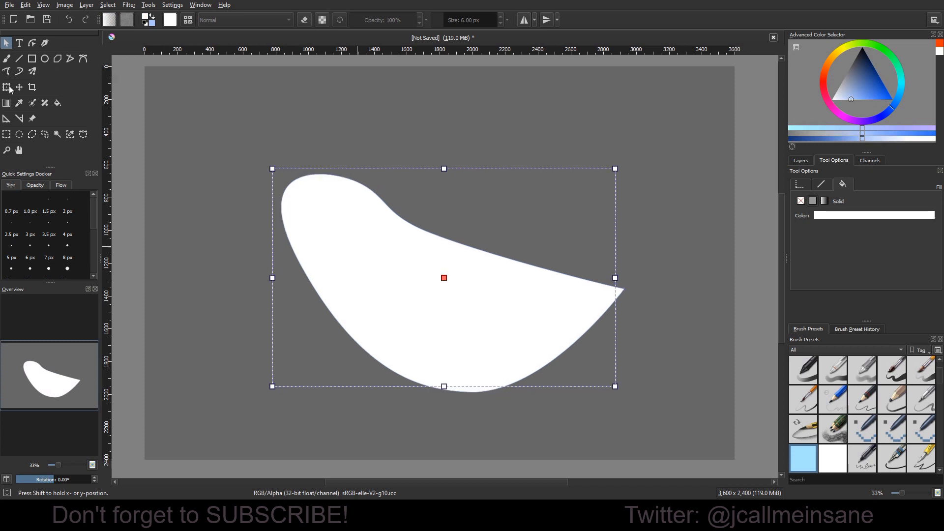
# Step: Rotate the white bean shape with the Transform tool so its point faces down, then apply
pyautogui.click(7, 87)
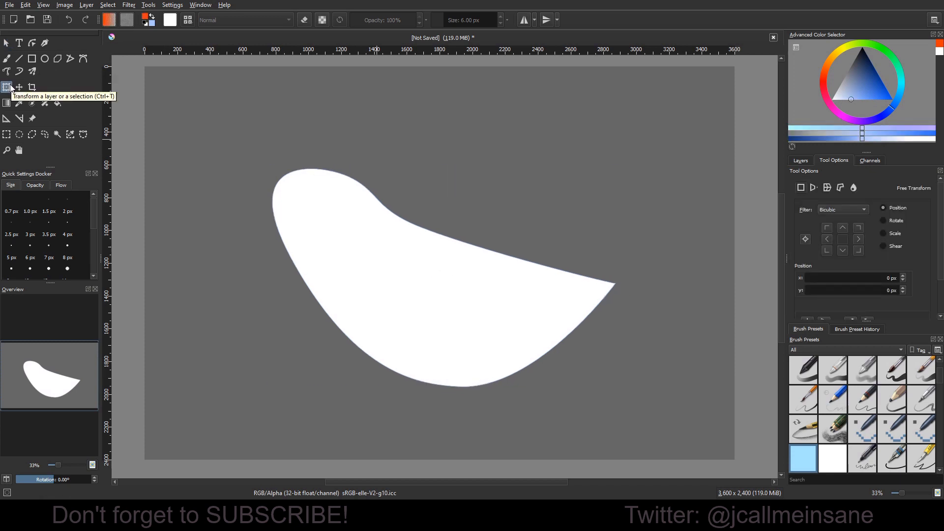
pyautogui.click(6, 87)
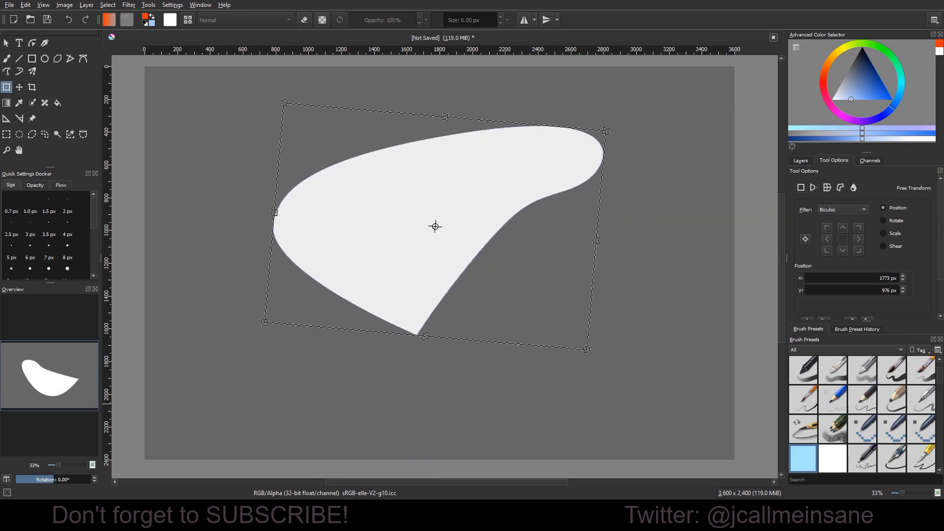
pyautogui.click(6, 59)
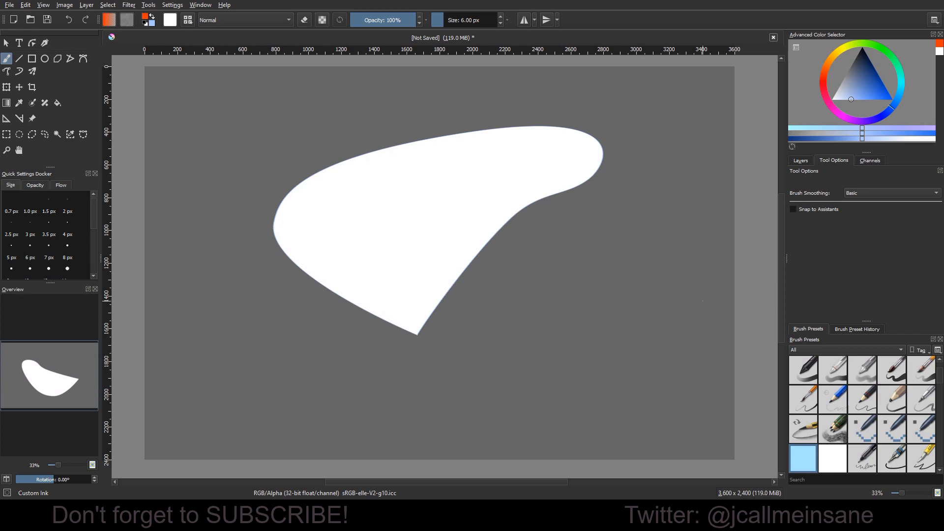